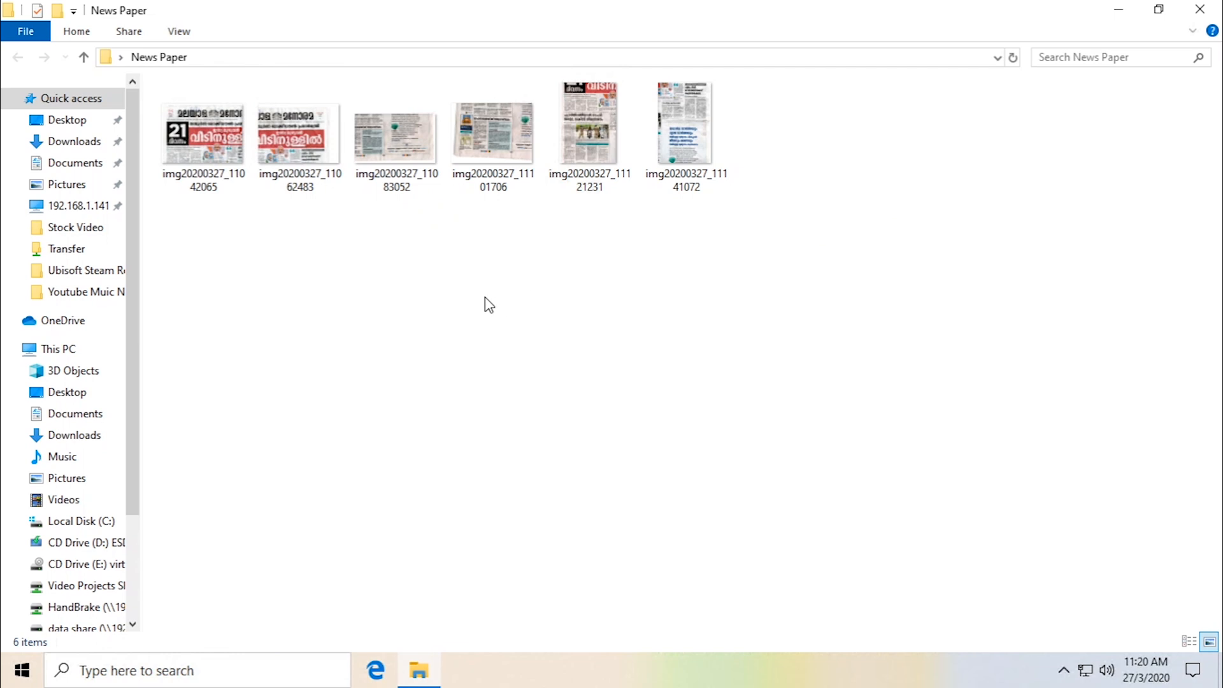
mouse_move(681, 443)
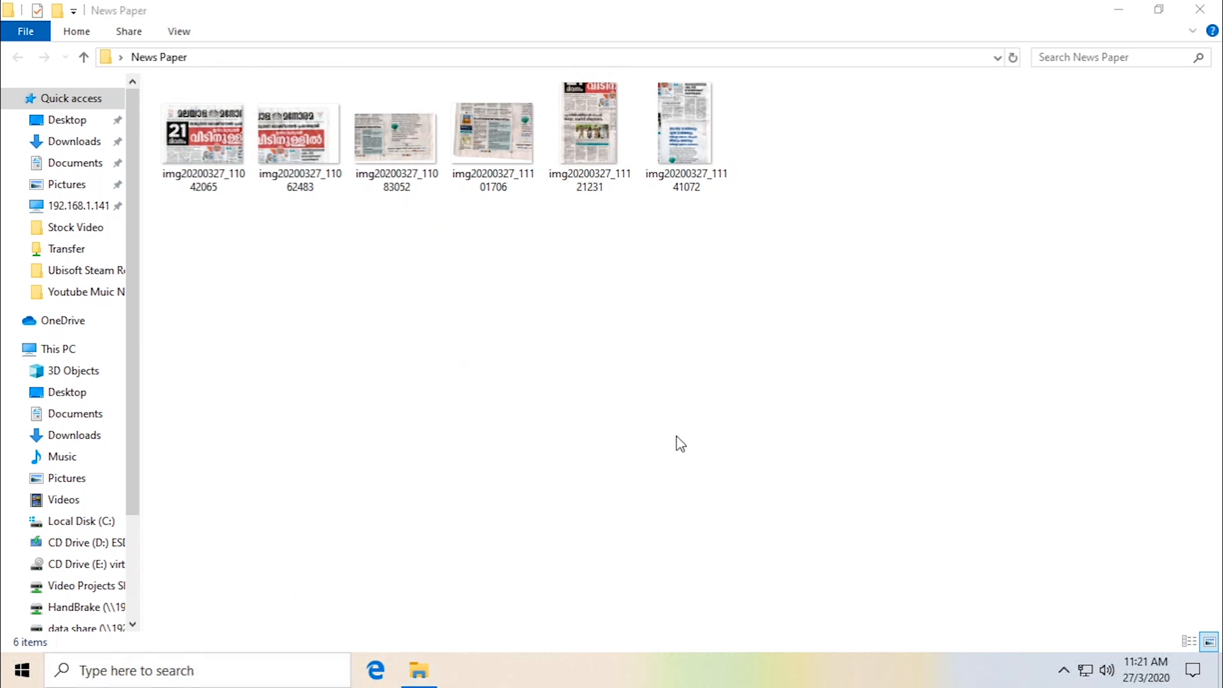
Launch Adobe Photoshop from Windows search with 'pho' while the six scans wait in the News Paper folder
text(pho)
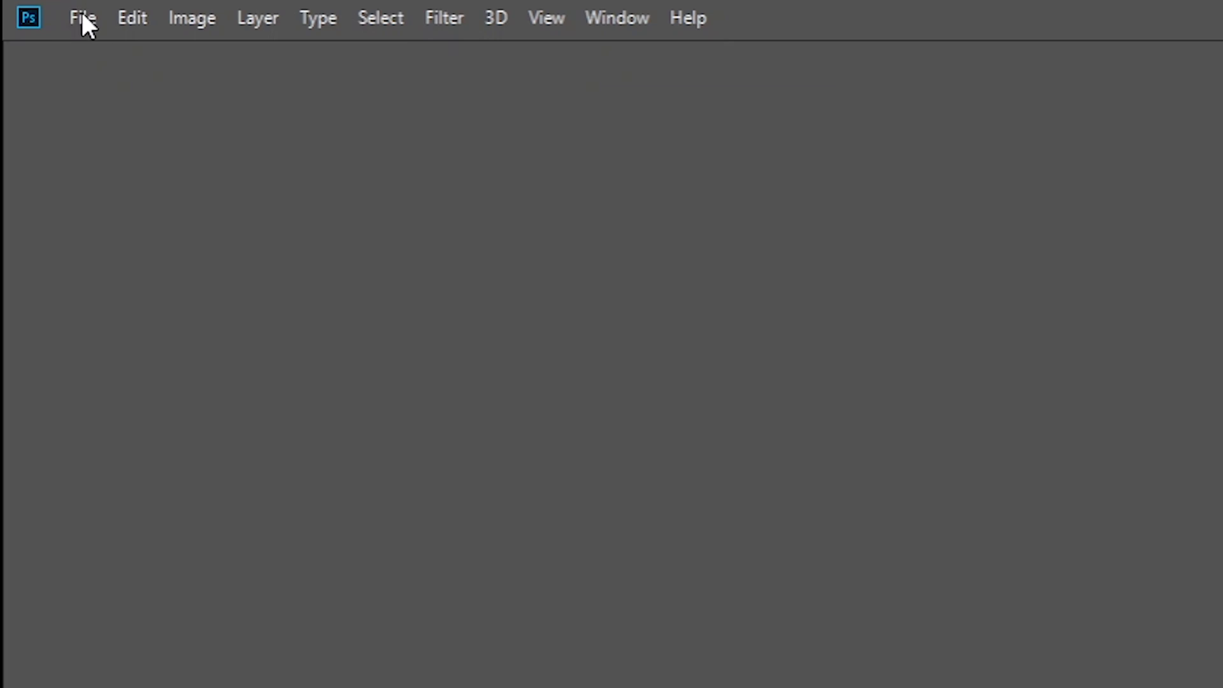
Reach Photomerge through File > Automate, showing Auto layout with image blending enabled
click(85, 17)
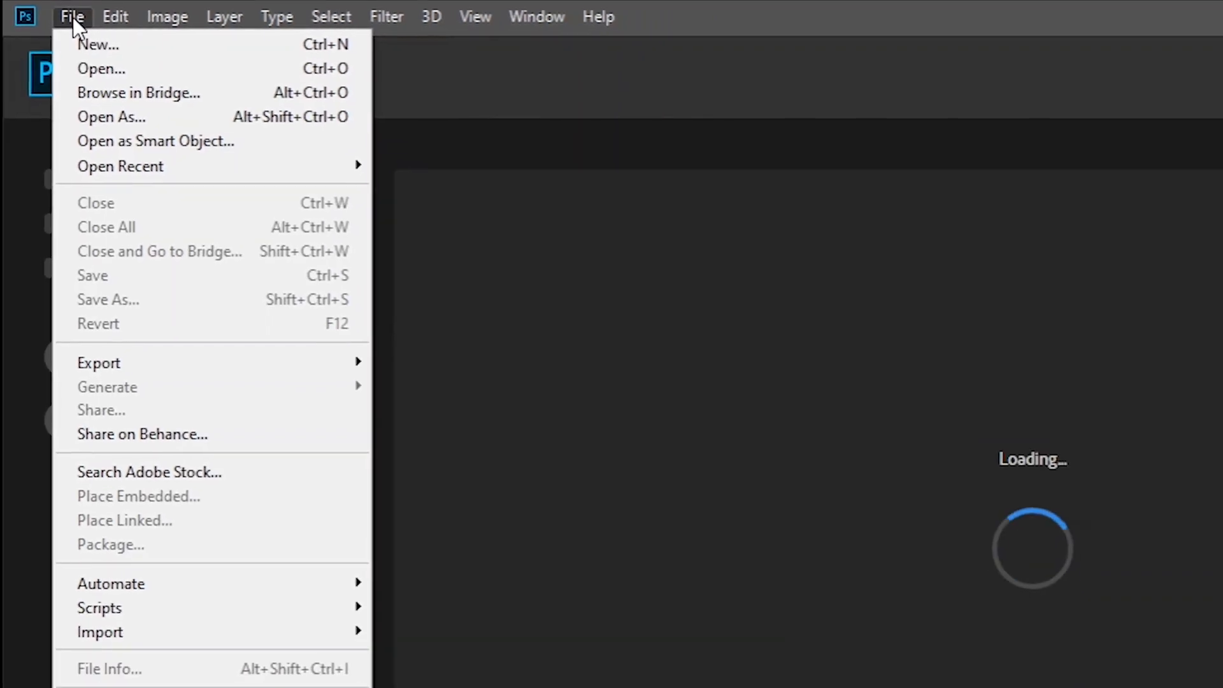
mouse_move(87, 458)
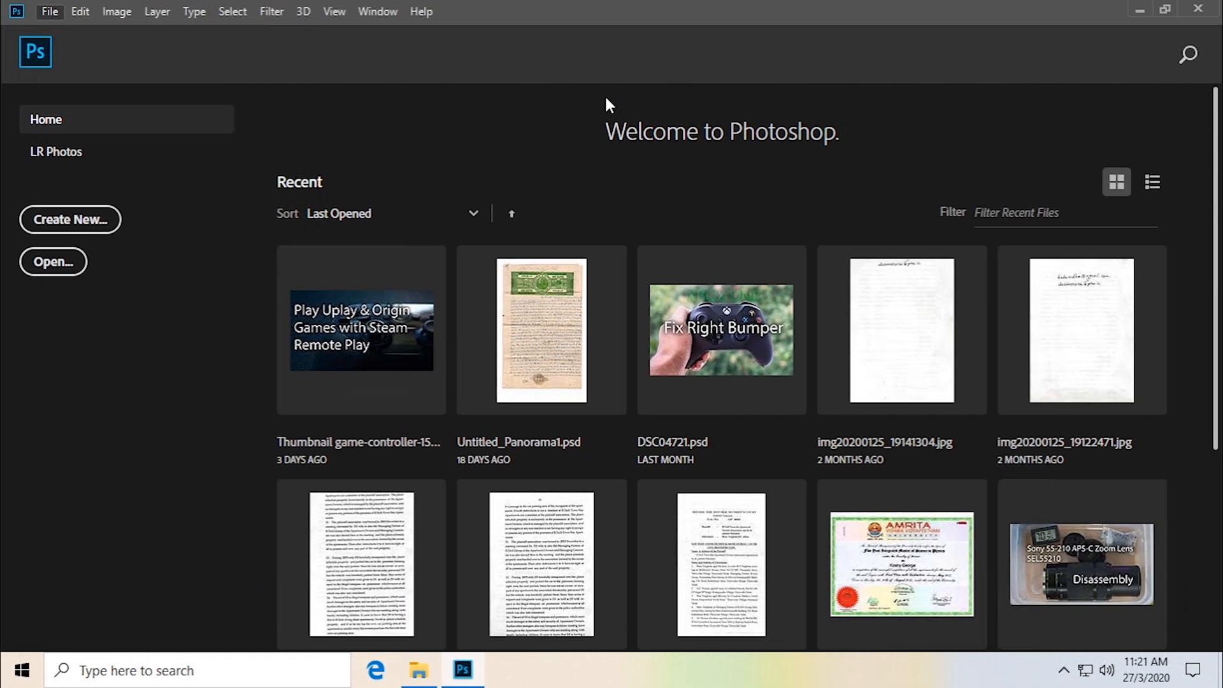
click(49, 11)
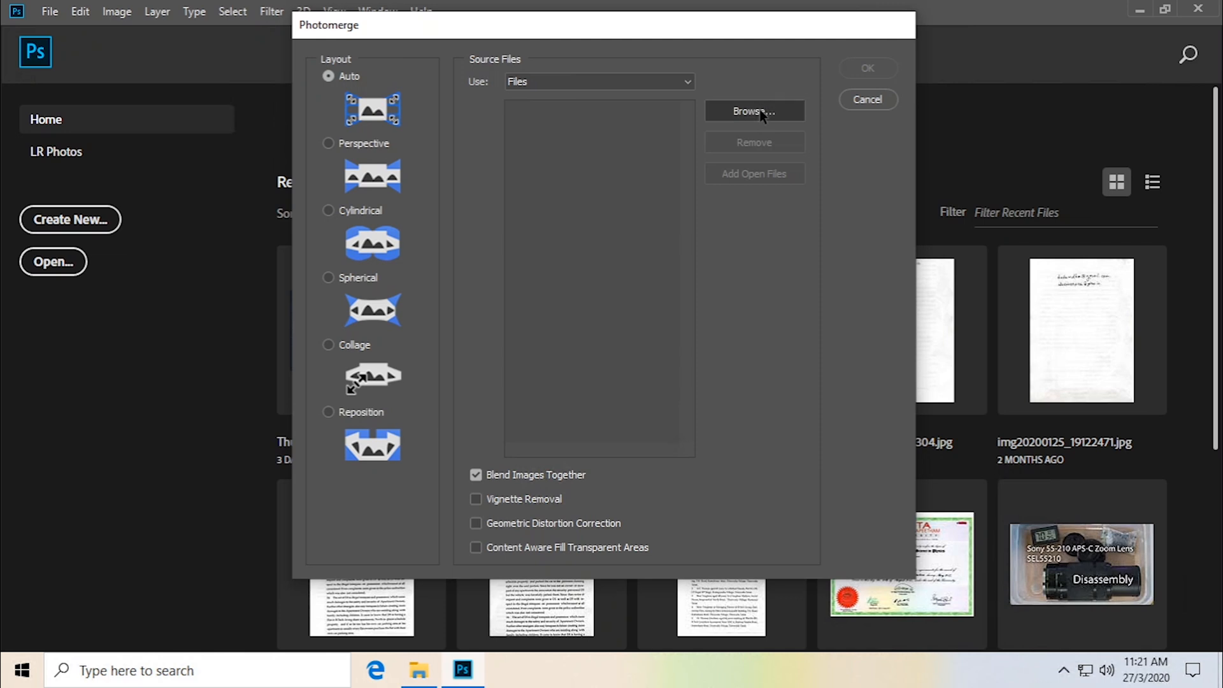
Browse to Desktop > News Paper and confirm all six scans as Photomerge source files
click(753, 109)
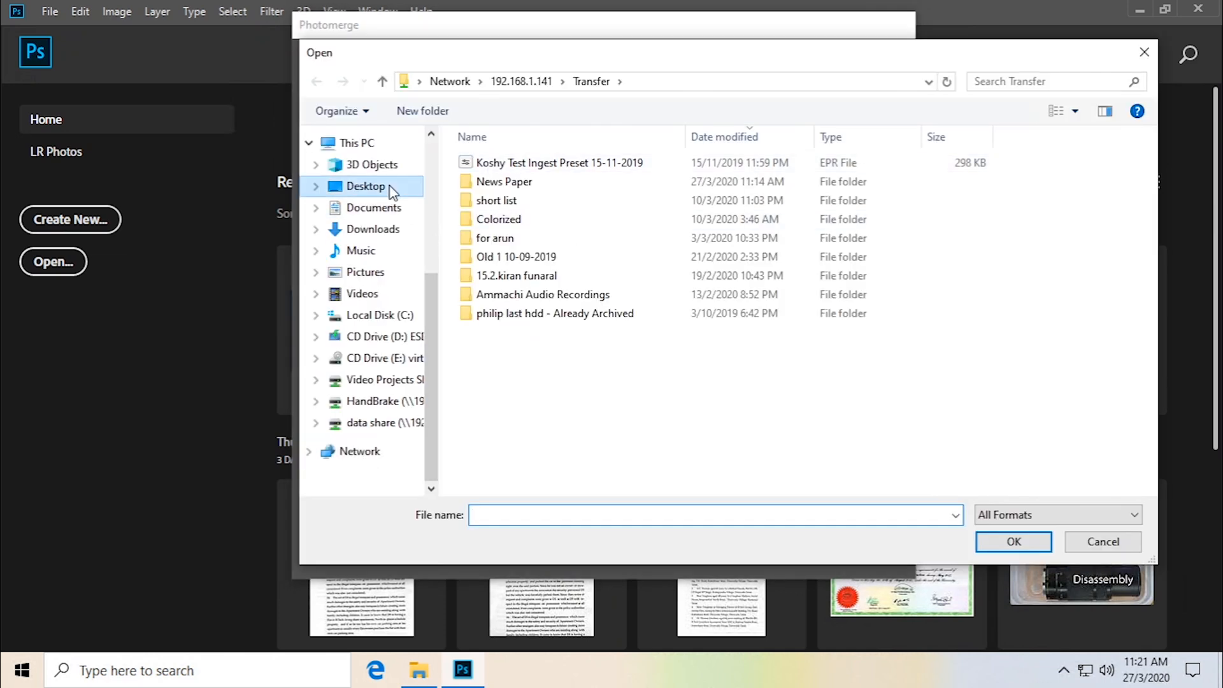
double_click(506, 181)
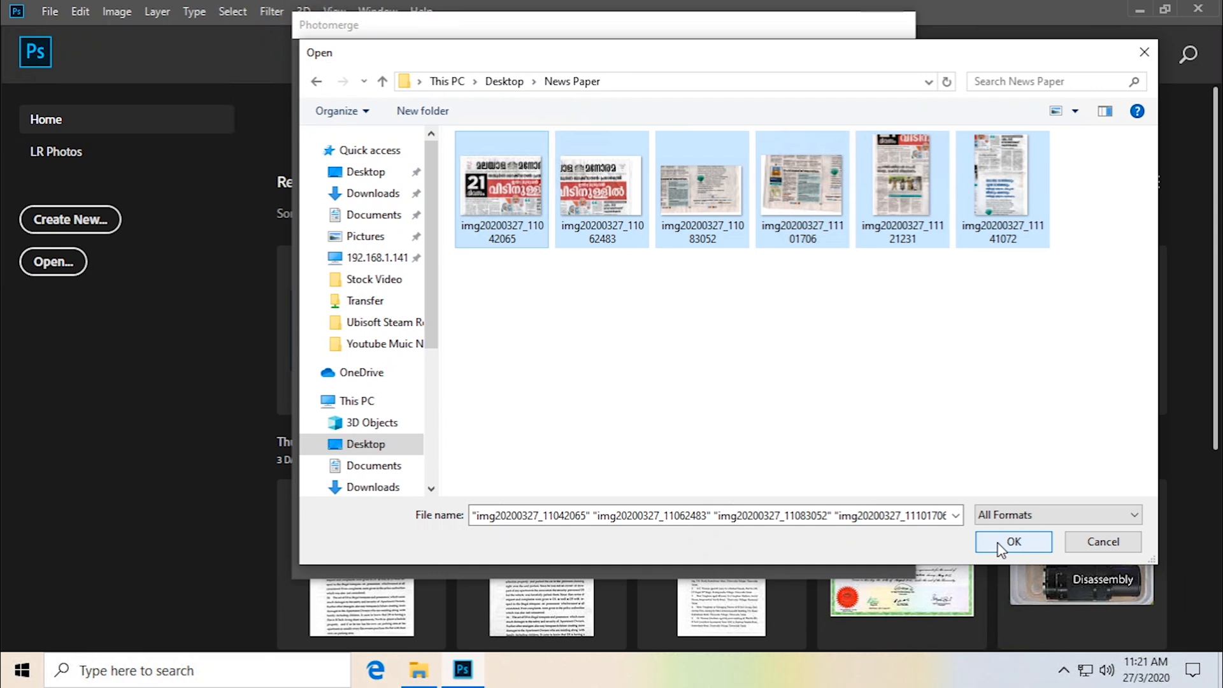
click(1013, 543)
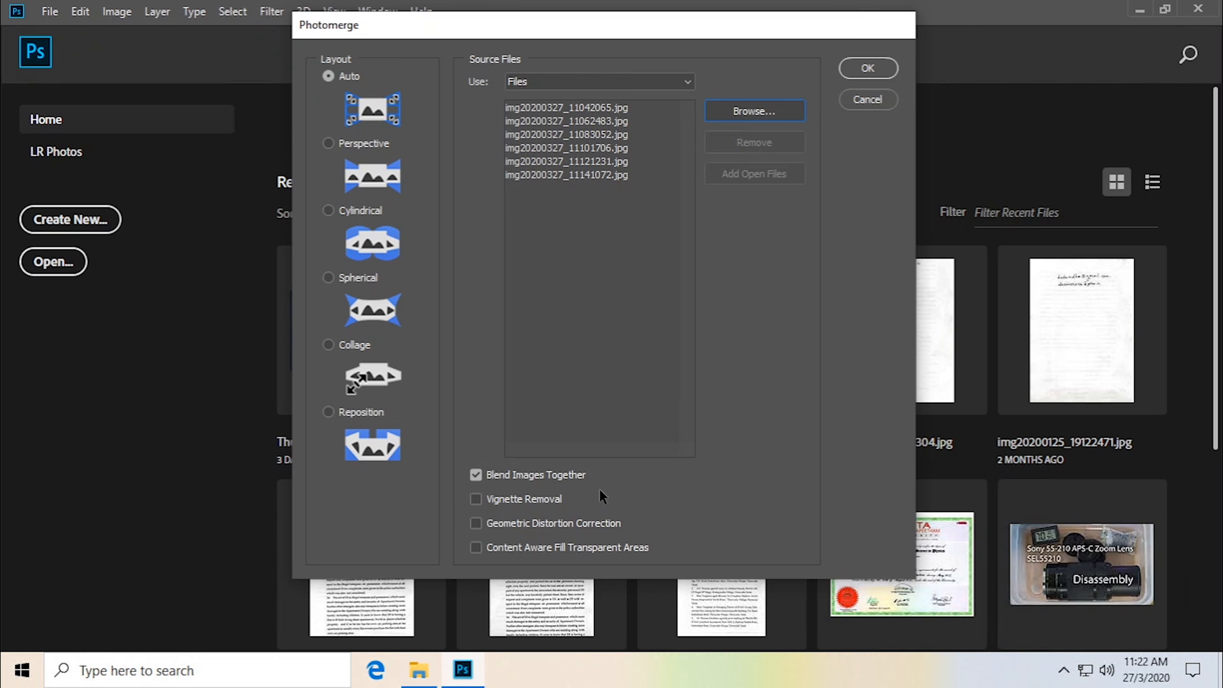
mouse_move(500, 558)
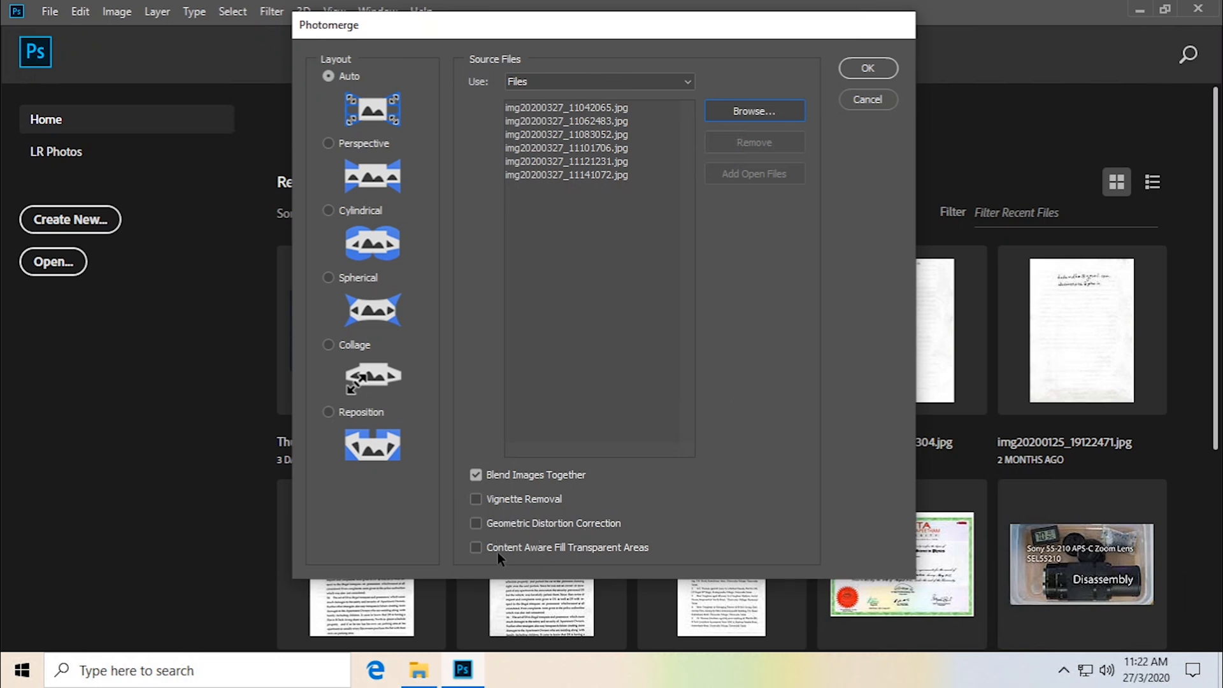
Enable Content Aware Fill Transparent Areas and run the merge into one front-page document
click(476, 547)
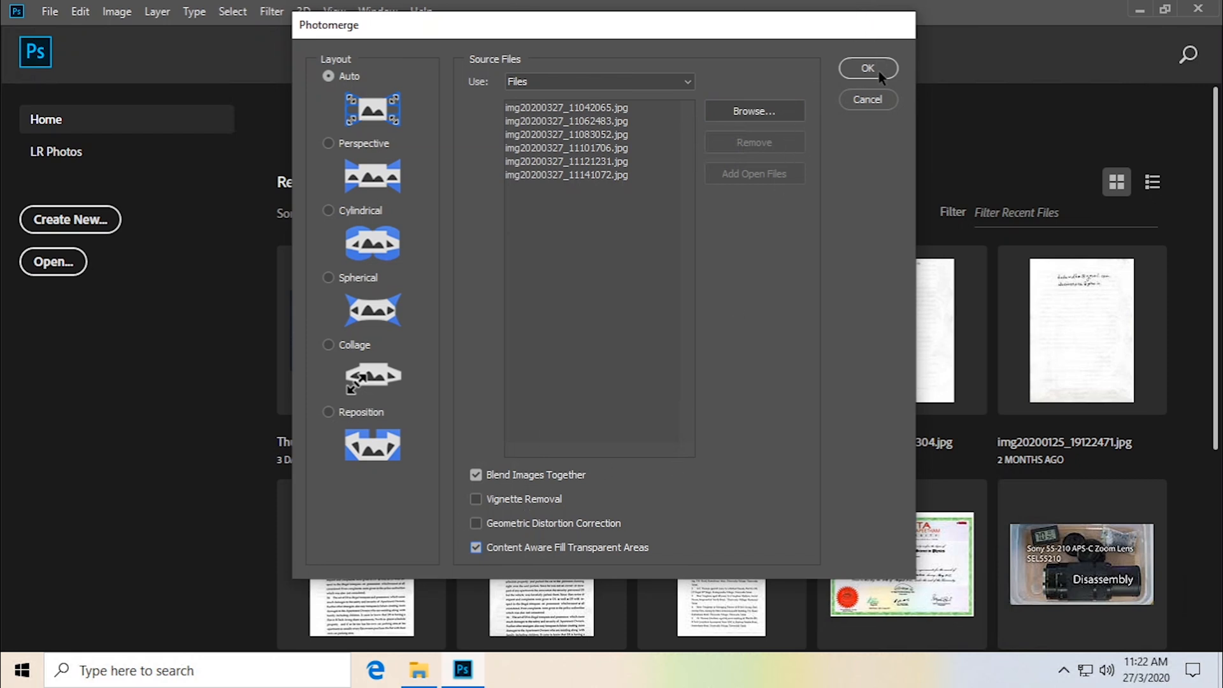
mouse_move(850, 107)
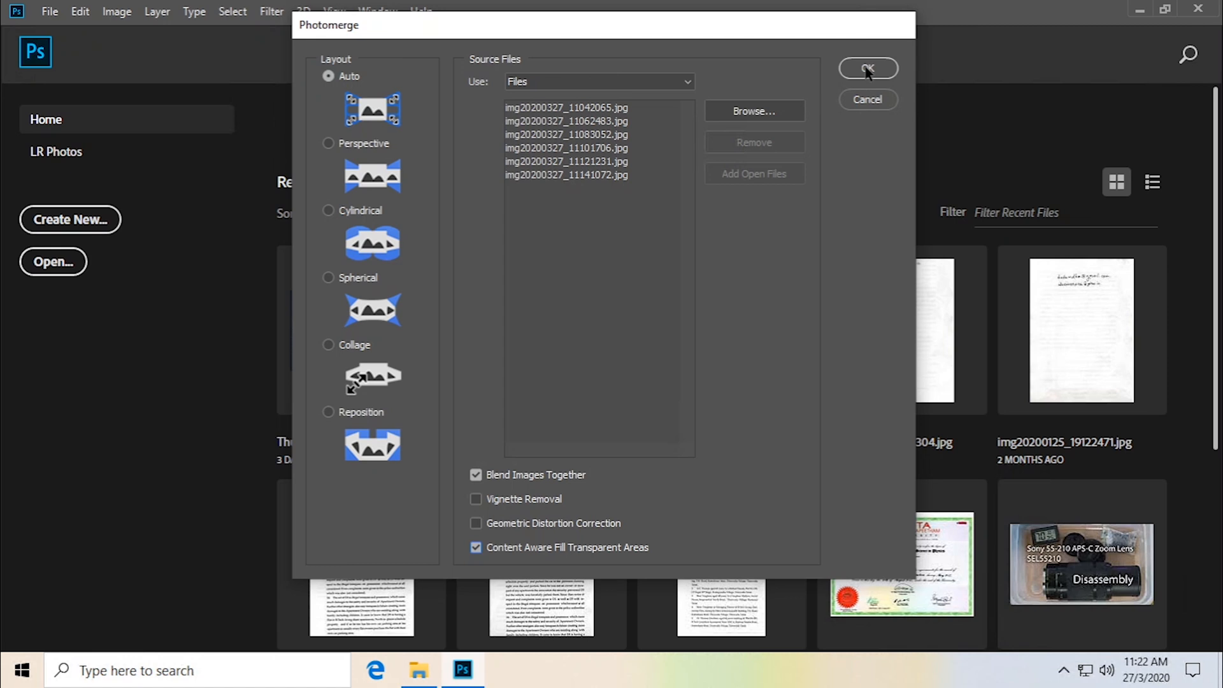
click(867, 67)
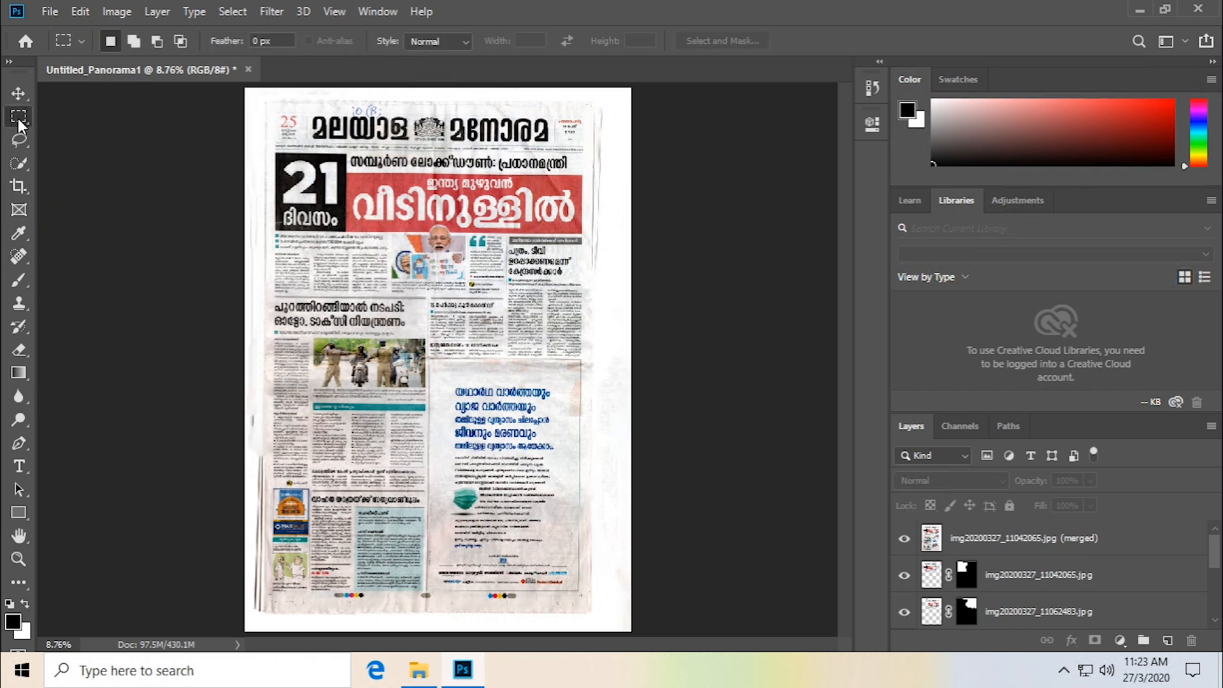
Perspective-crop the merged page to its corners, trimming the white margins
click(19, 186)
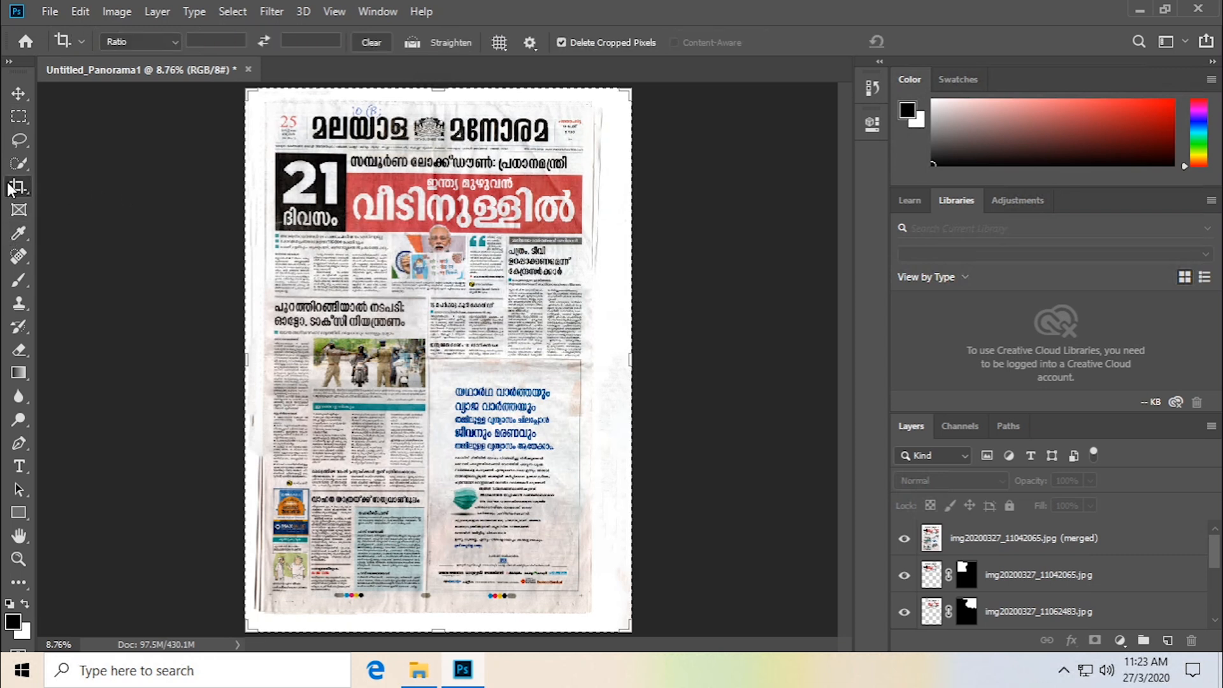
click(19, 186)
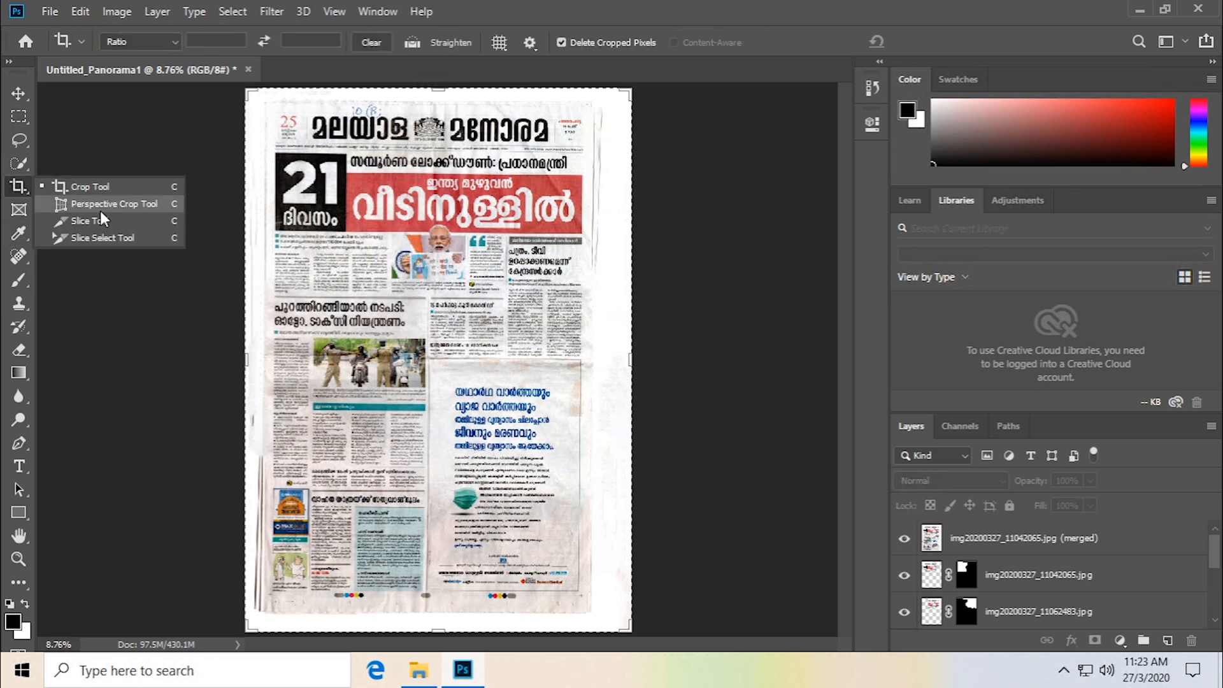
click(116, 204)
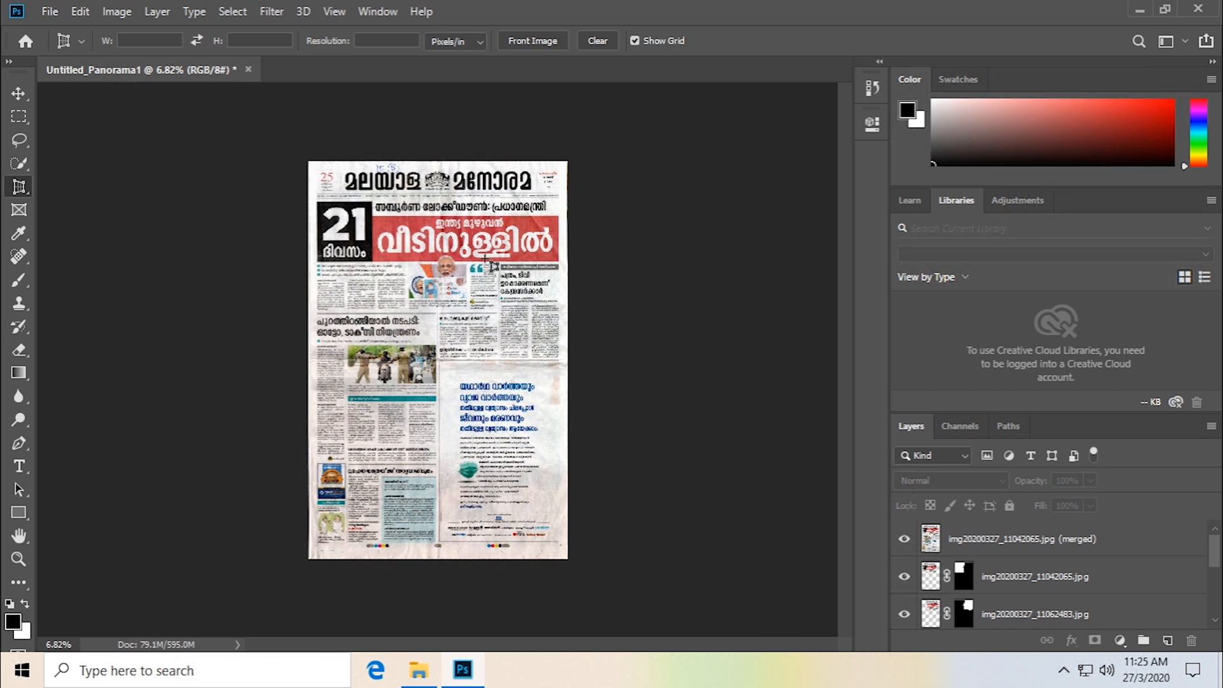
mouse_move(37, 14)
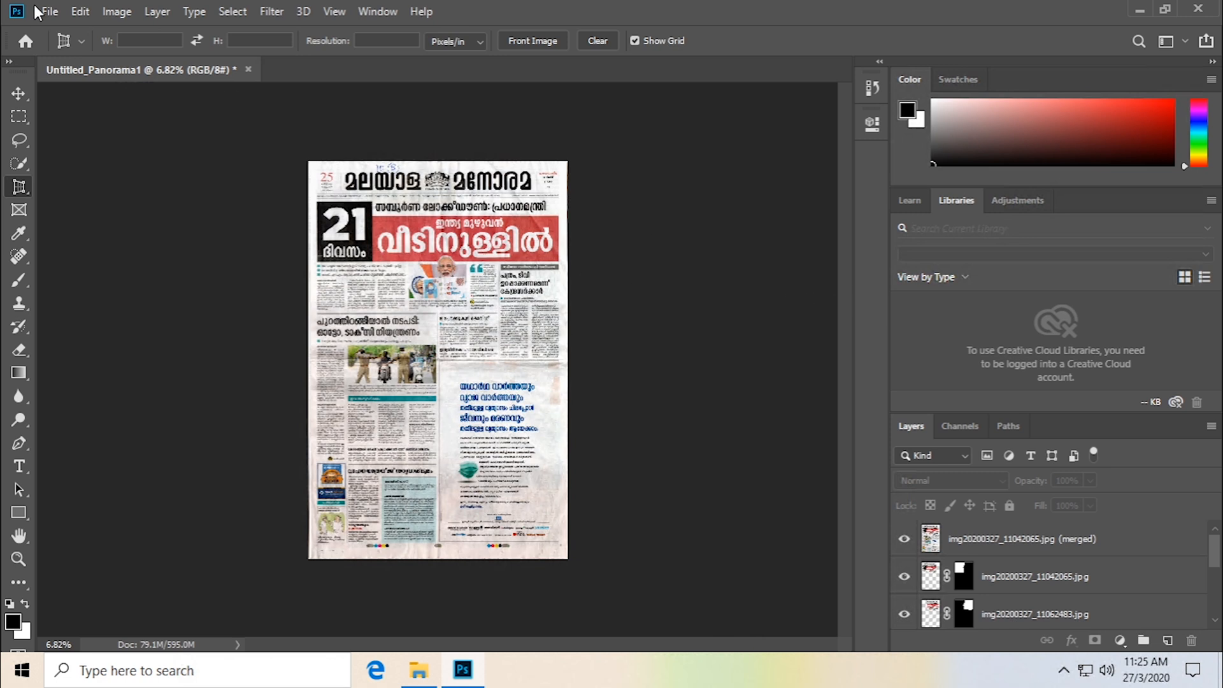
Export the cropped front page via Export As as a full-size JPG at 100% quality
click(48, 11)
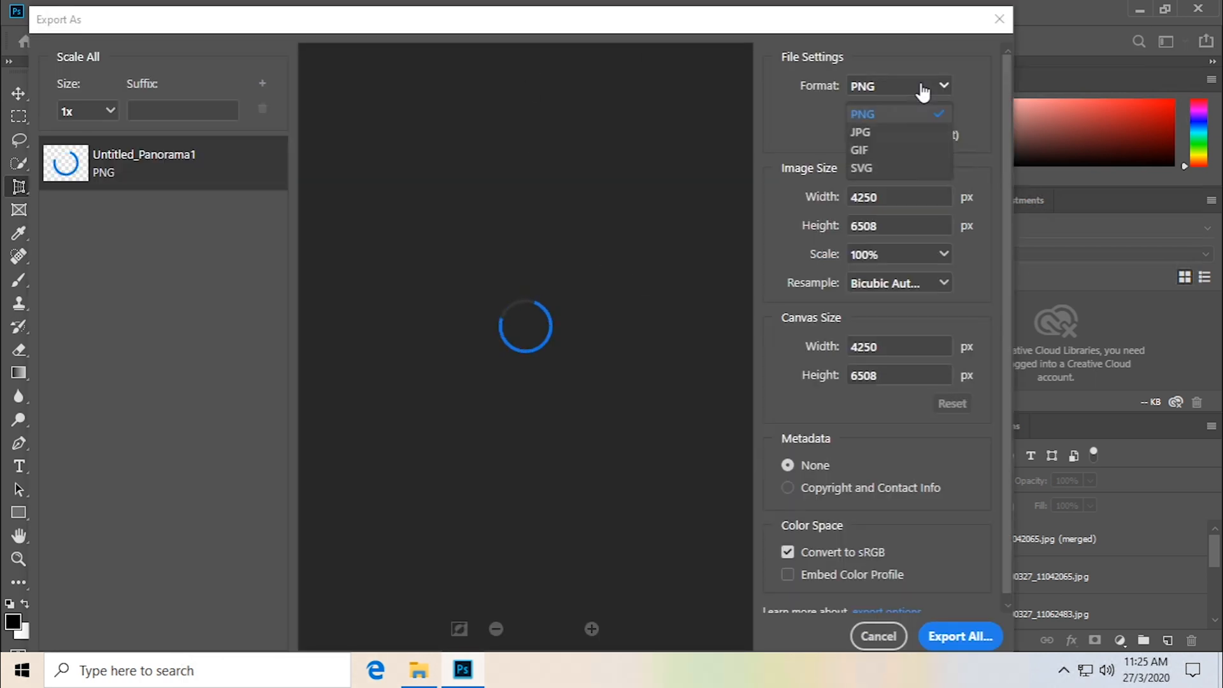
click(859, 131)
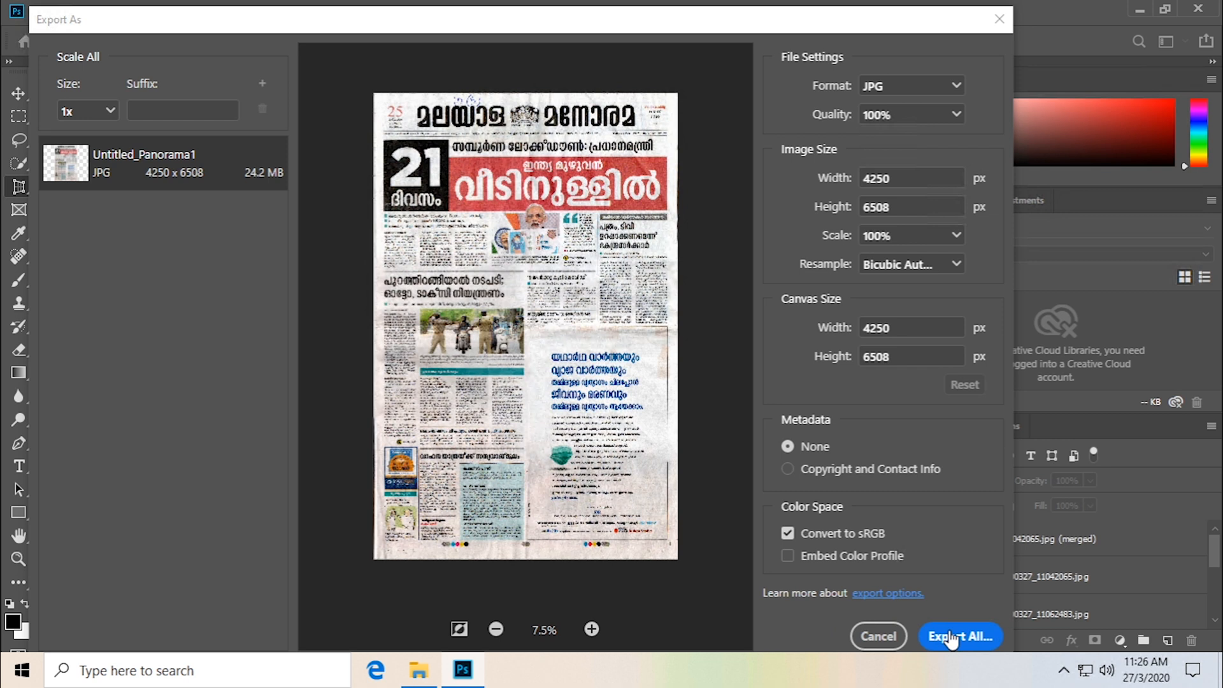
click(961, 636)
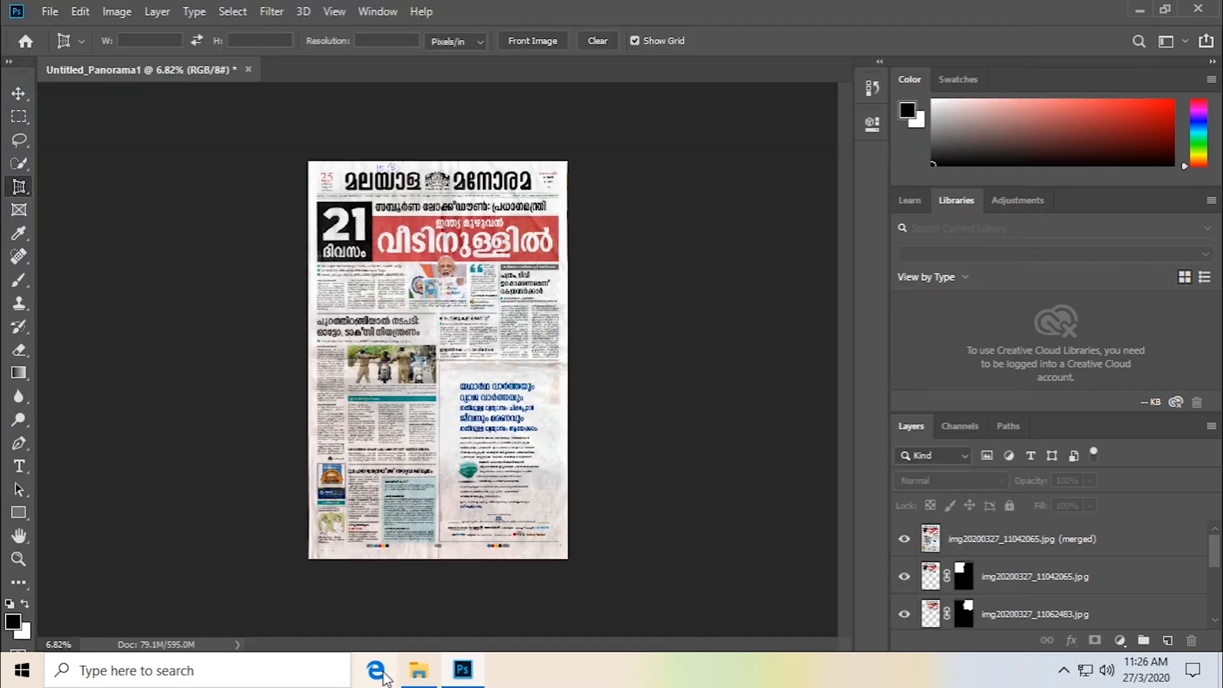
View Untitled_Panorama1.jpg from the News Paper folder in Photos, maximized to full screen
click(418, 670)
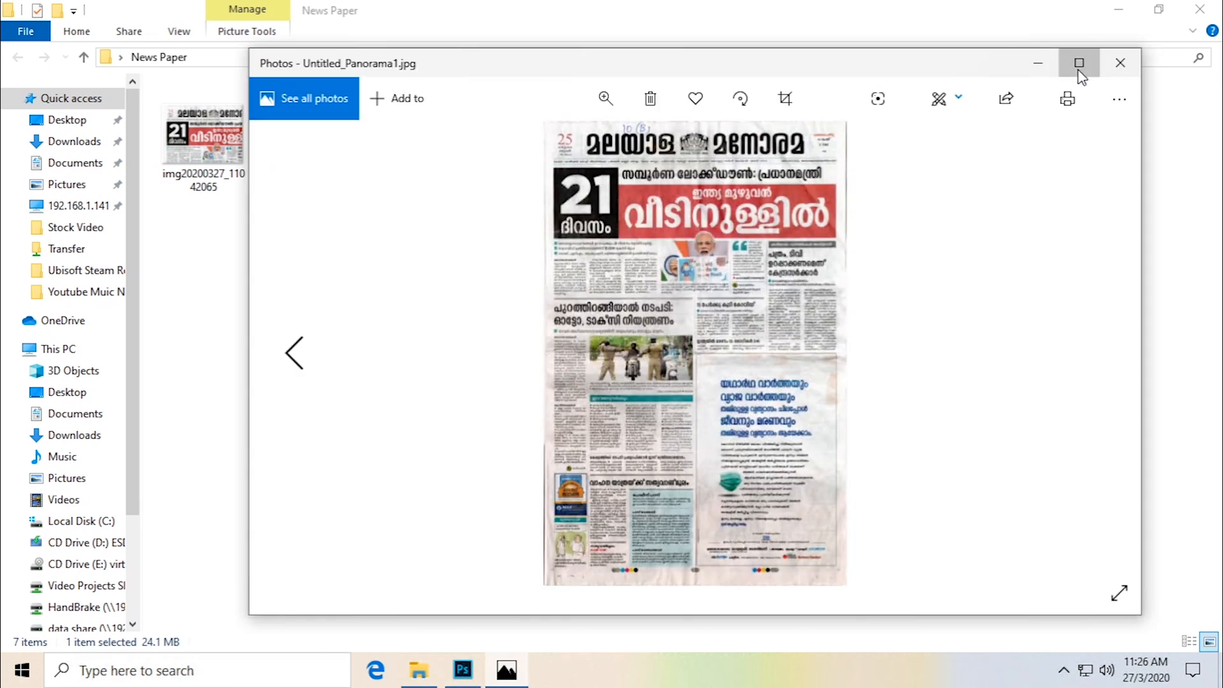
click(1079, 63)
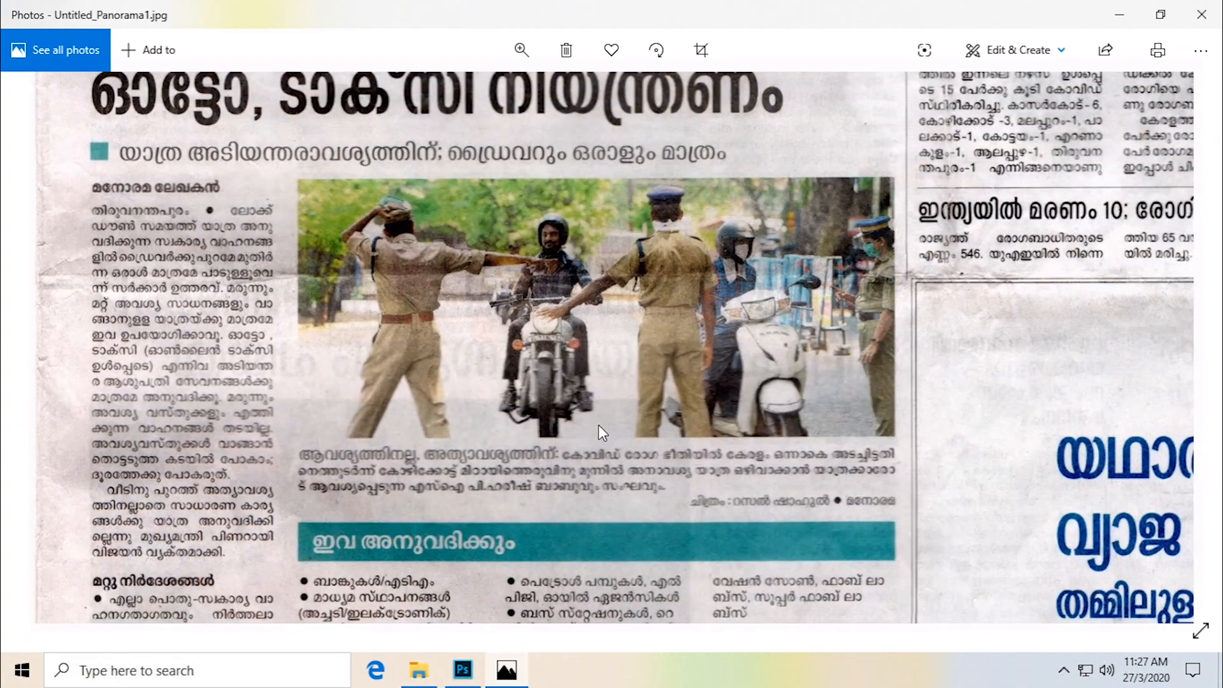
mouse_move(589, 411)
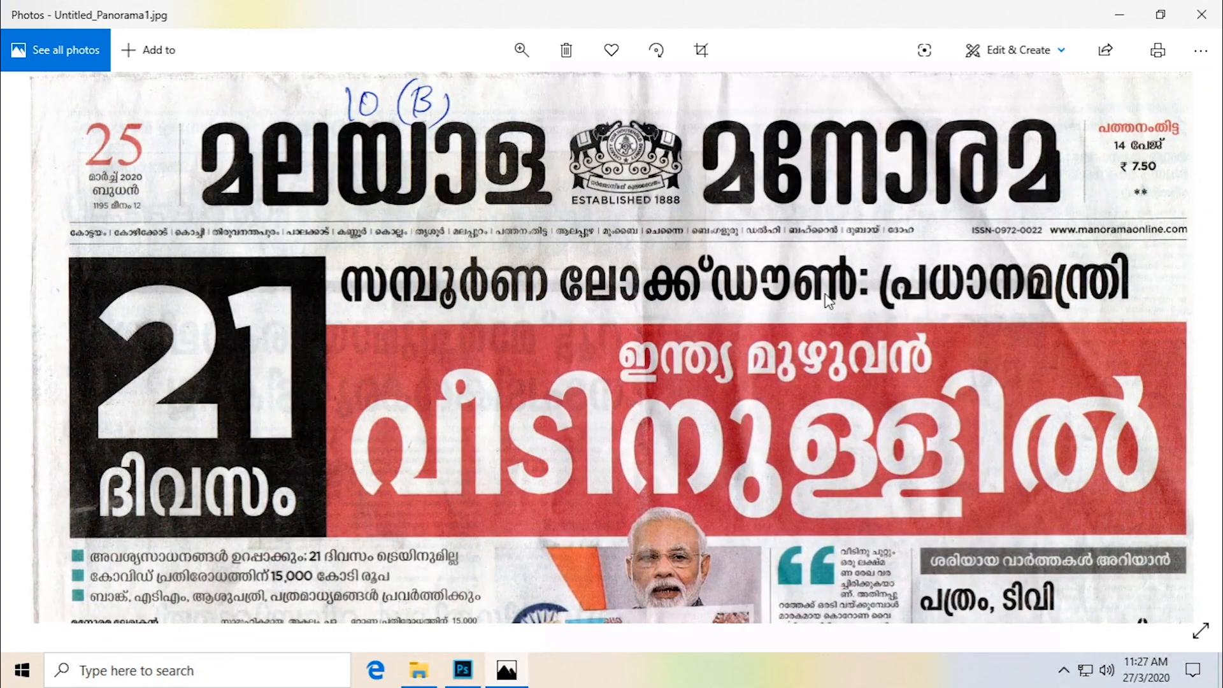
scroll(down, 3)
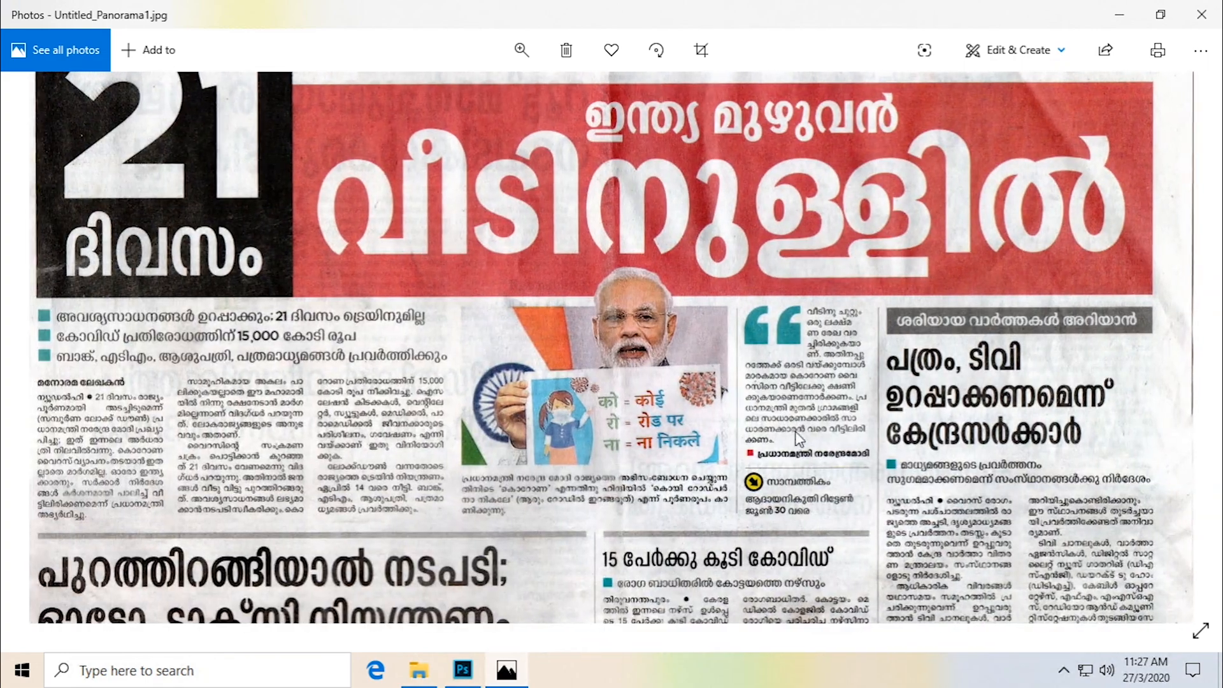
click(521, 49)
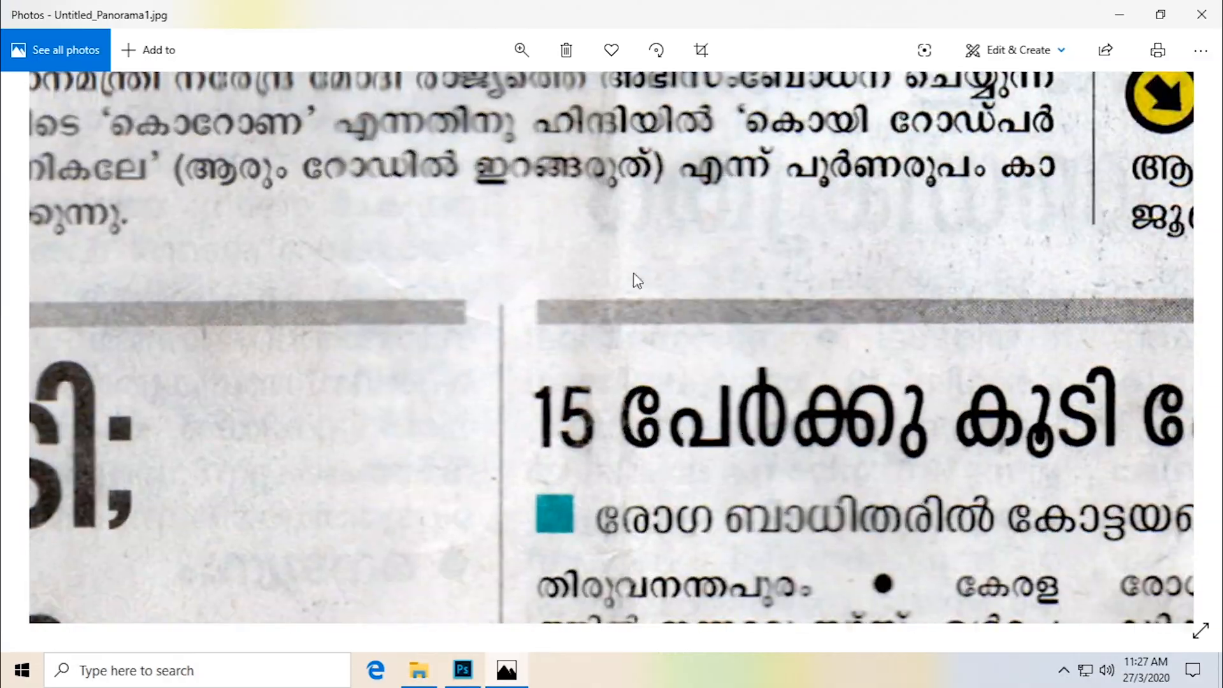